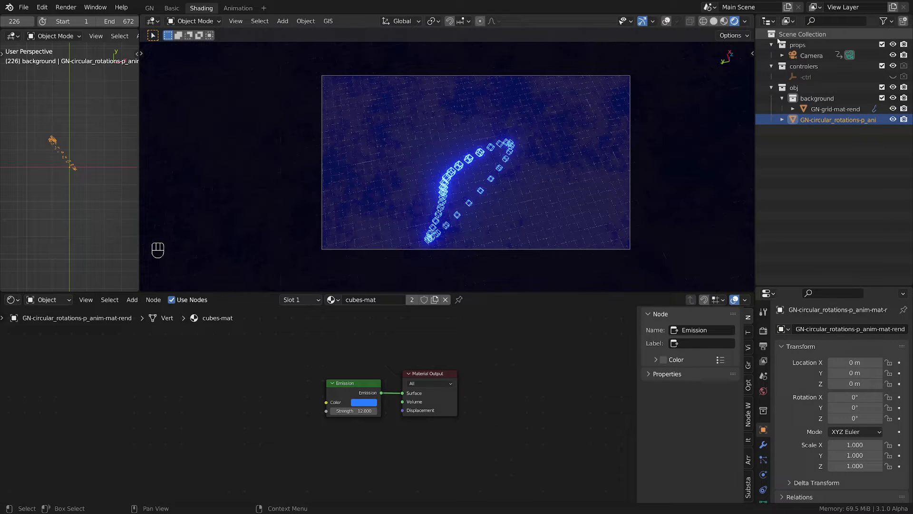
Step: Select the camera and cubes in the Outliner, then show GN-grid-mat-rend's grid-mat nodes
left_click(811, 55)
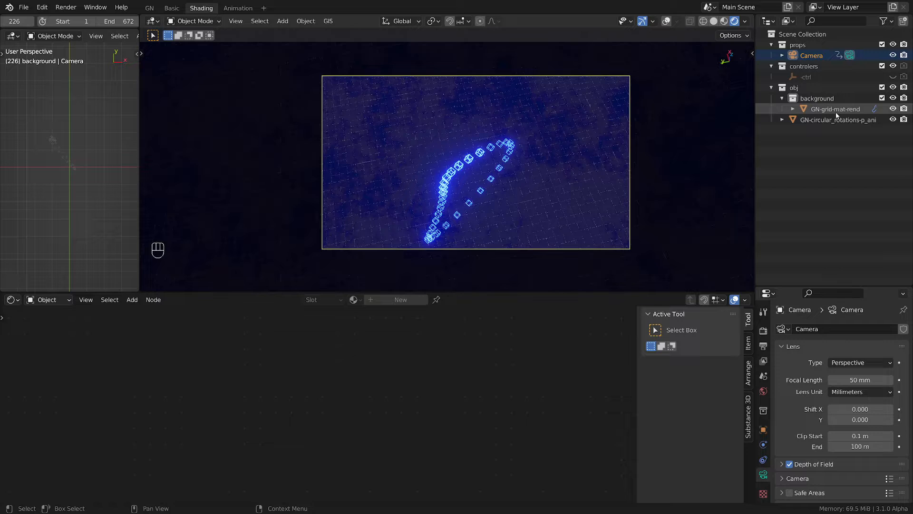
left_click(838, 120)
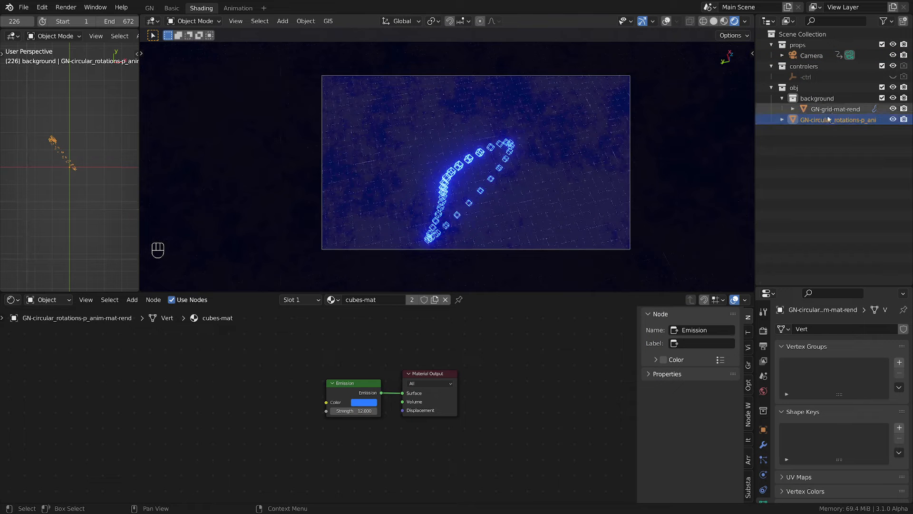
left_click(835, 109)
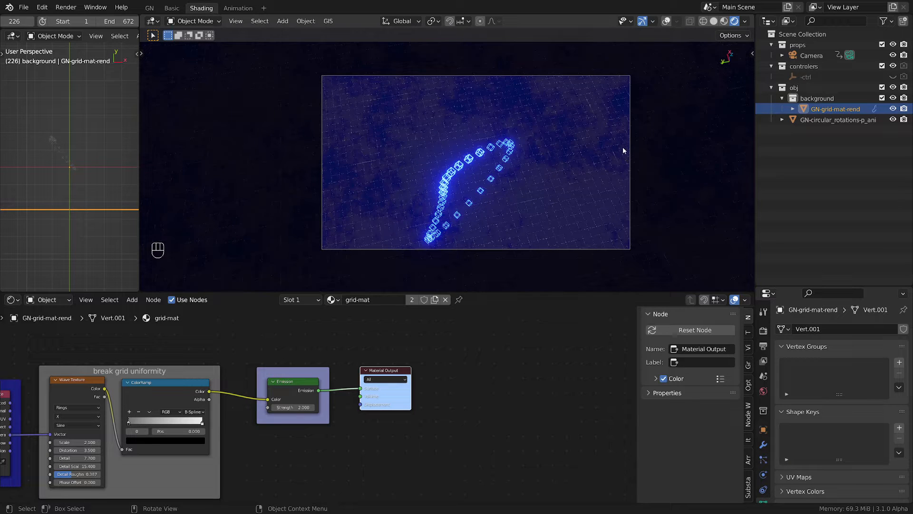
mouse_move(448, 134)
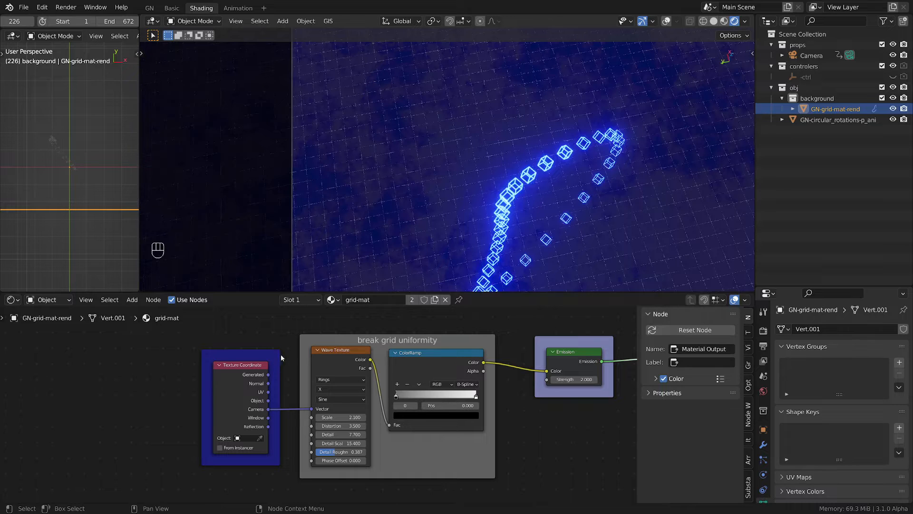
left_click(240, 364)
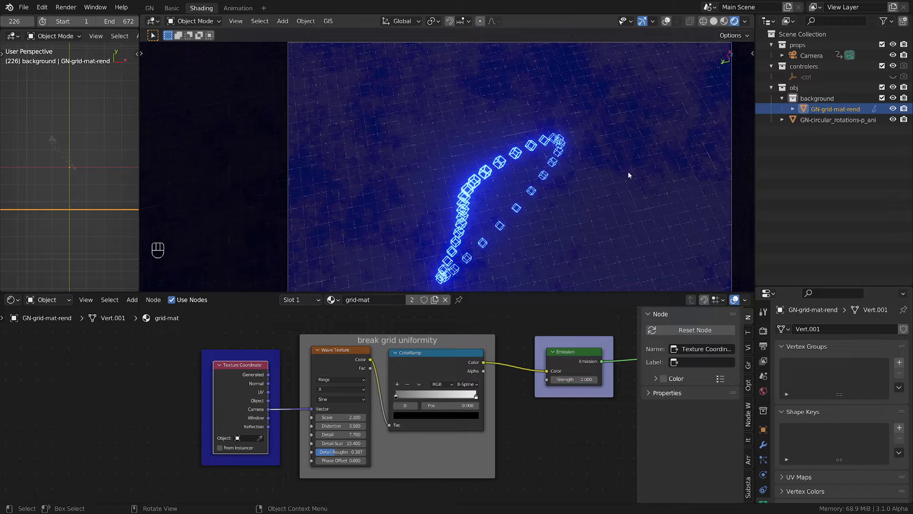
left_click(341, 349)
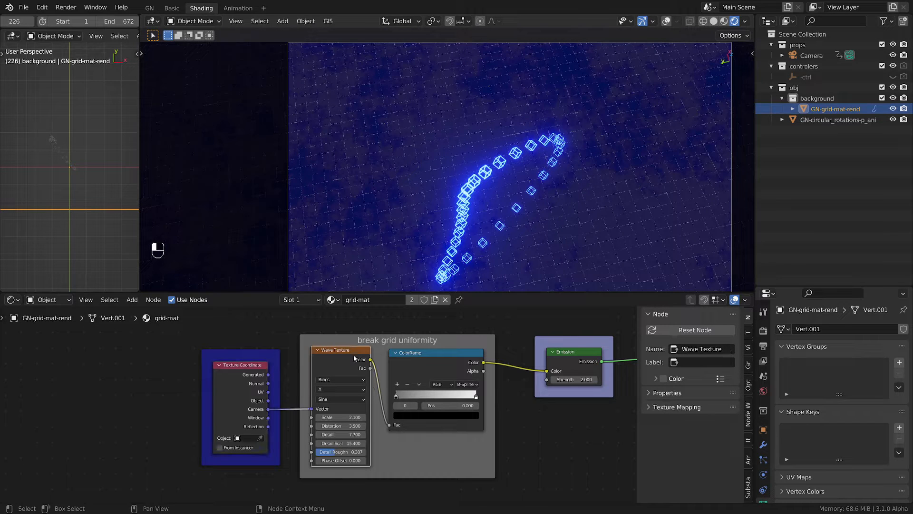
mouse_move(379, 133)
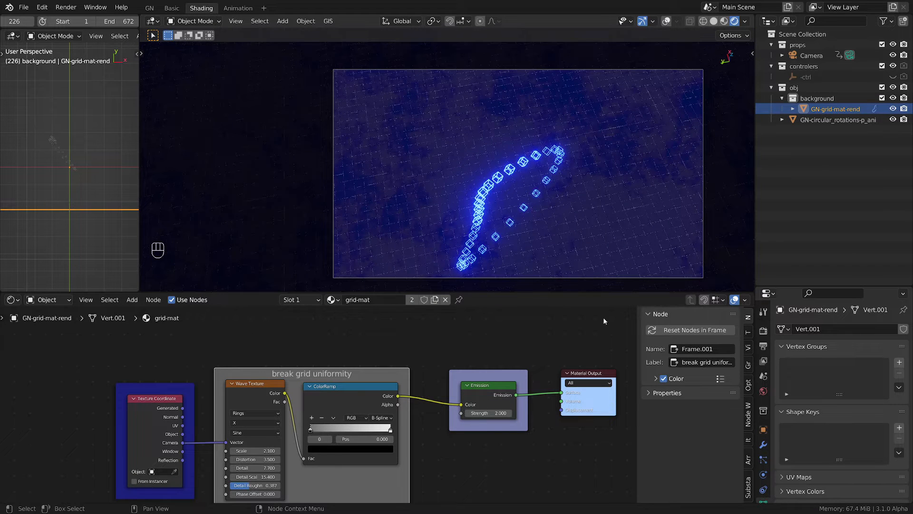
Step: Show the cubes' emission material, then switch the Shader Editor from Object to World
left_click(839, 120)
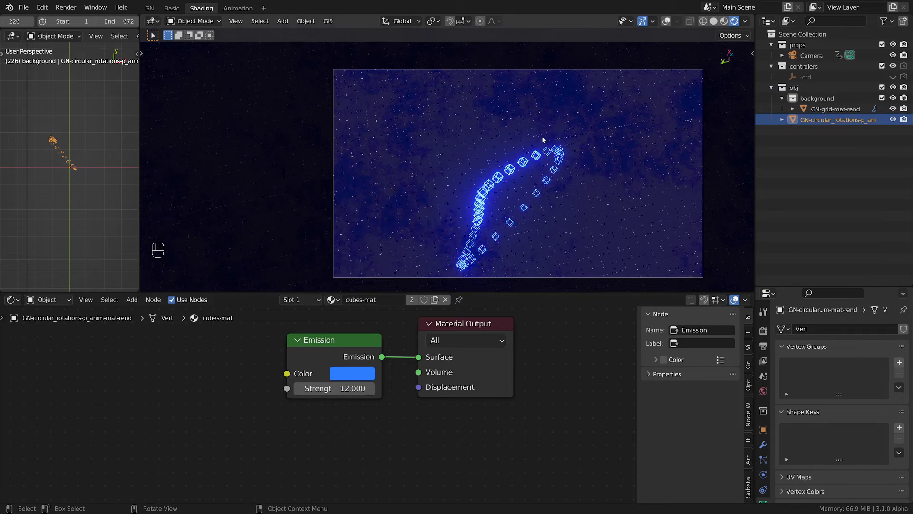
left_click(46, 299)
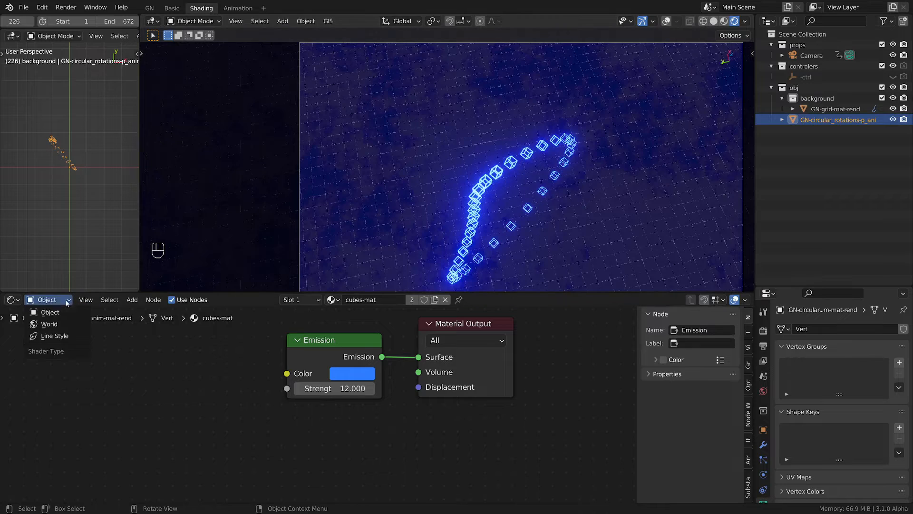
mouse_move(49, 312)
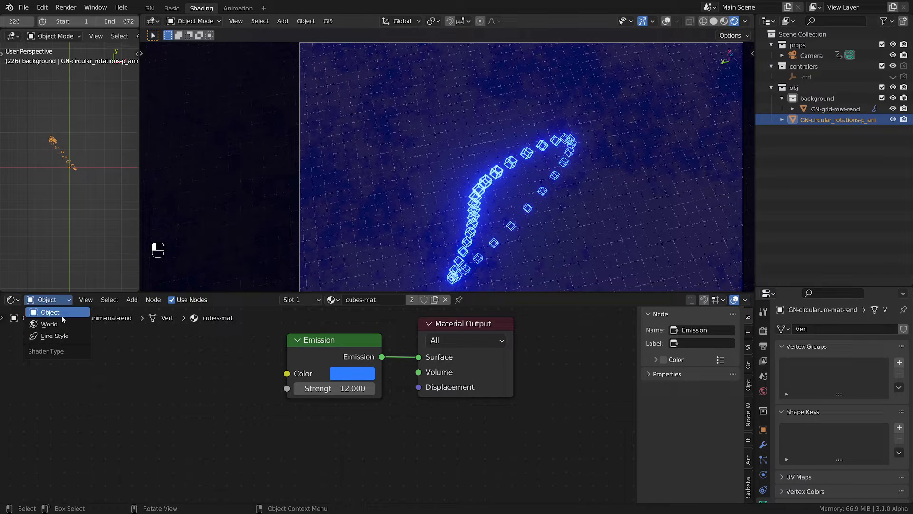
left_click(50, 323)
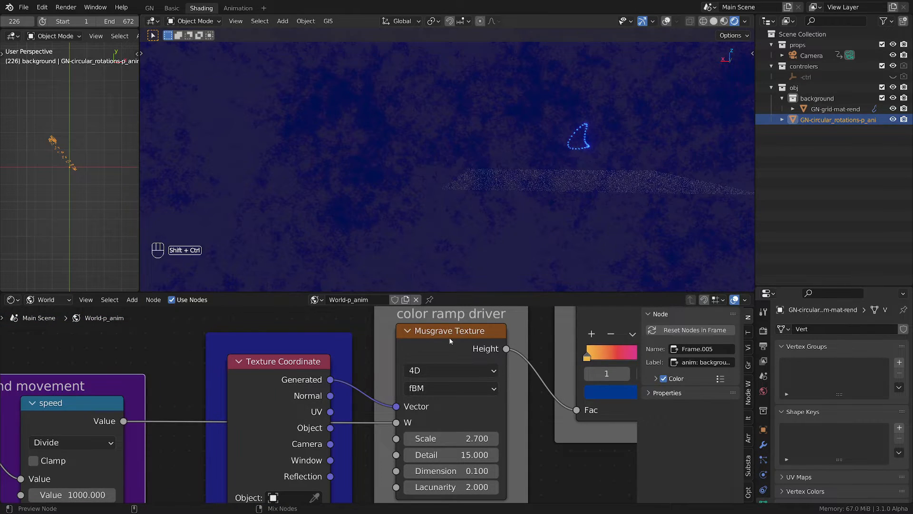
Step: Preview the Musgrave Texture node via Node Wrangler and inspect the speed divide node
left_click(450, 330)
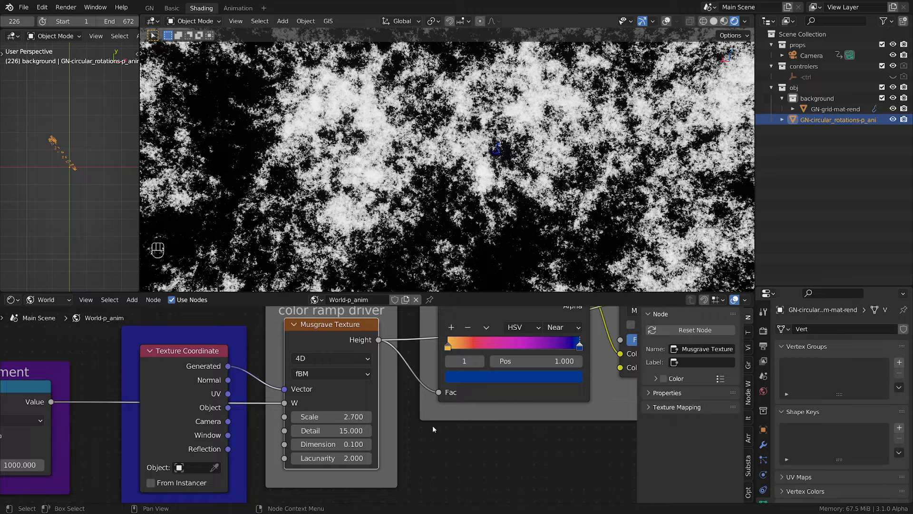
left_click(184, 350)
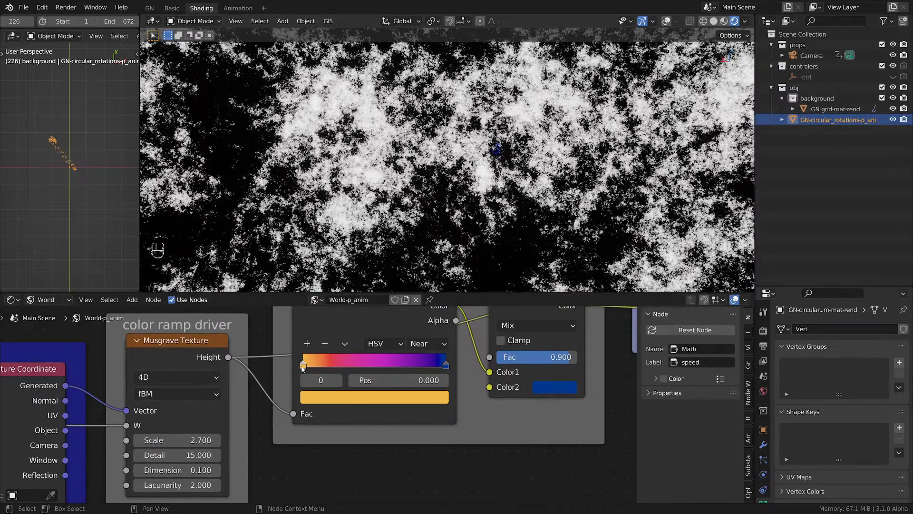
Step: Preview the ColorRamp node's yellow-magenta-blue output, keeping its HSV Near interpolation
left_click(372, 397)
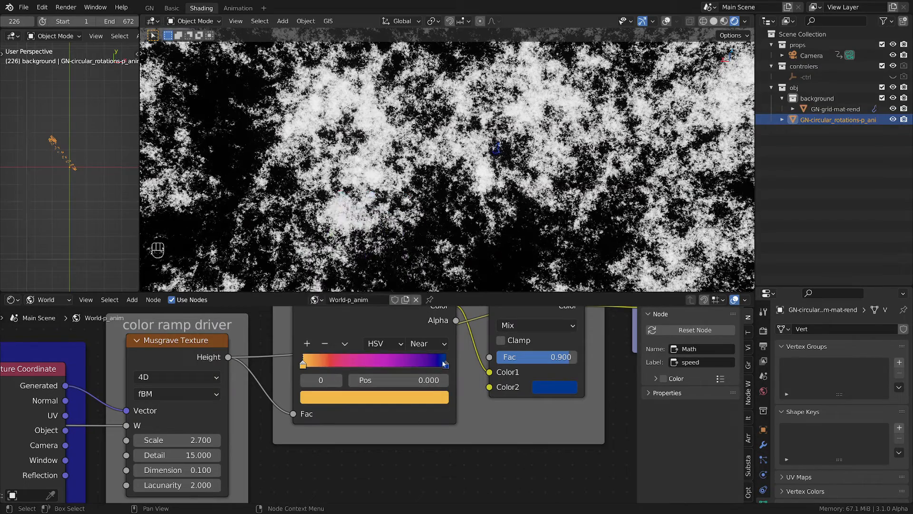
left_click(373, 397)
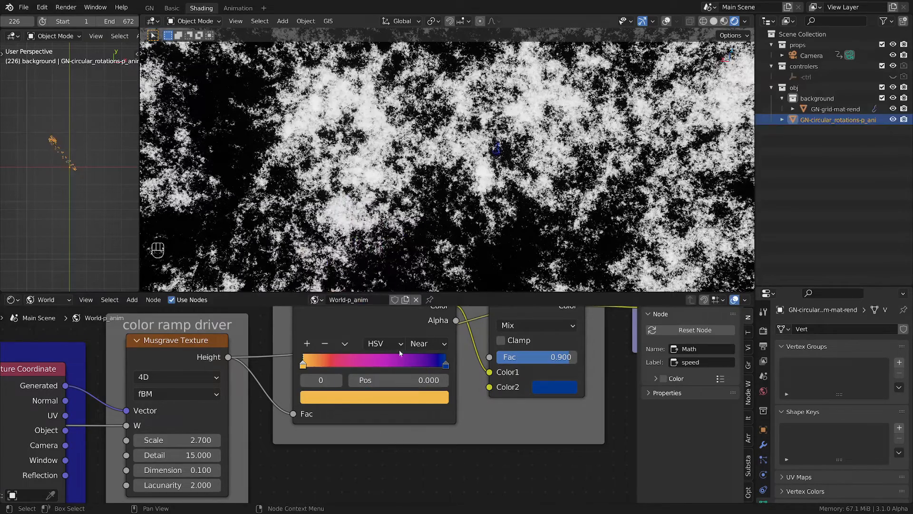
mouse_move(384, 343)
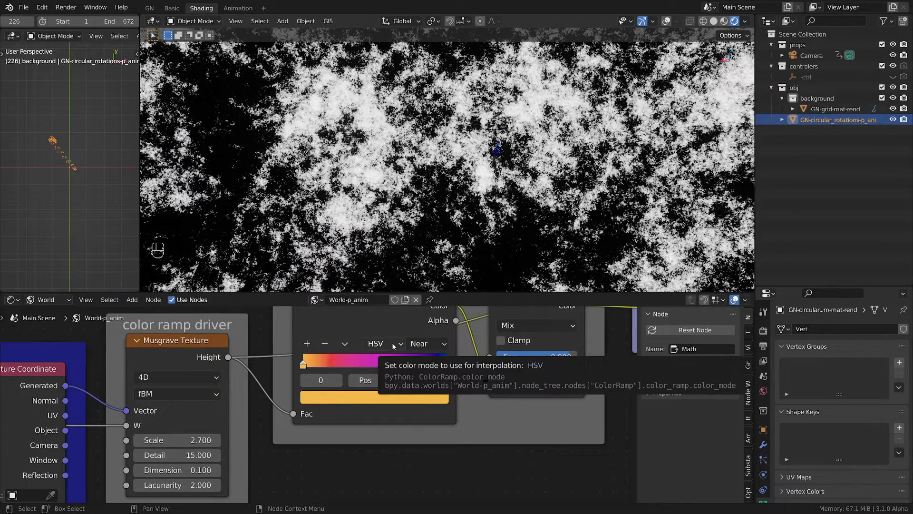
left_click(428, 344)
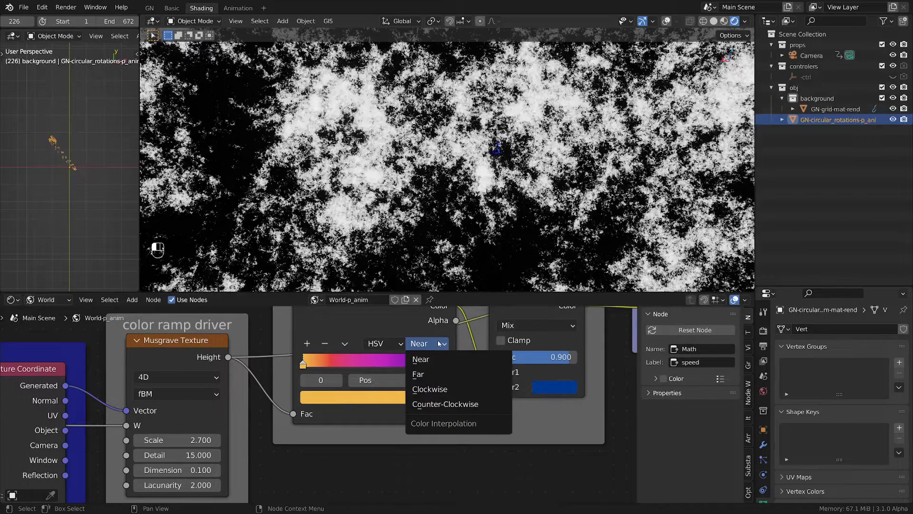
left_click(421, 358)
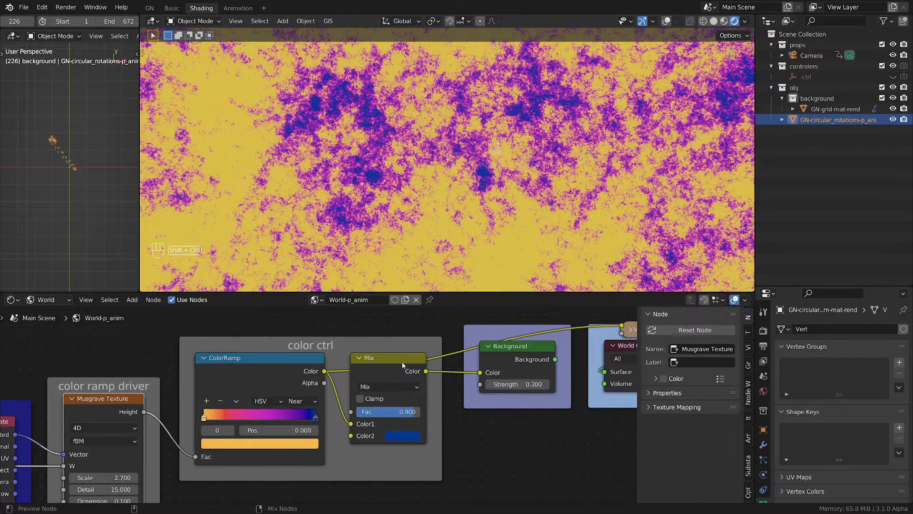
Step: Preview the Mix node, undo a Fac tweak to keep 0.900, and inspect Background strength 0.3
left_click(388, 357)
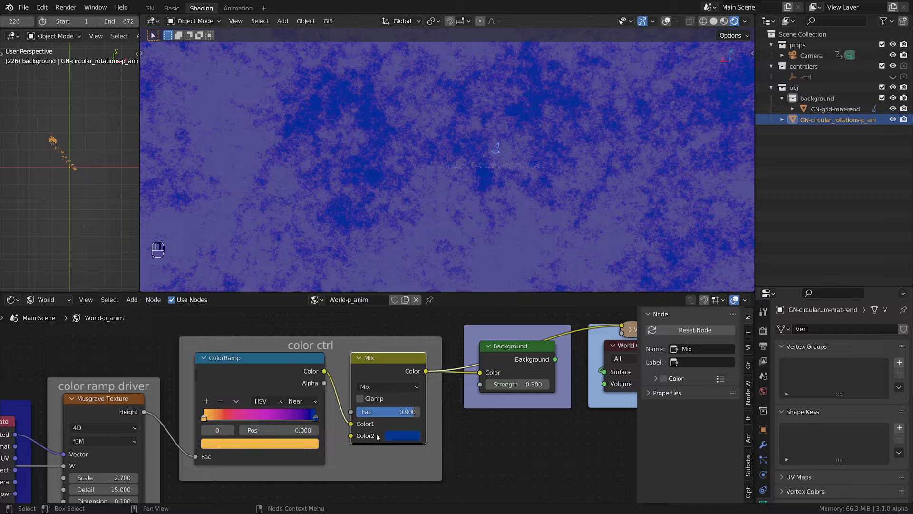
mouse_move(394, 365)
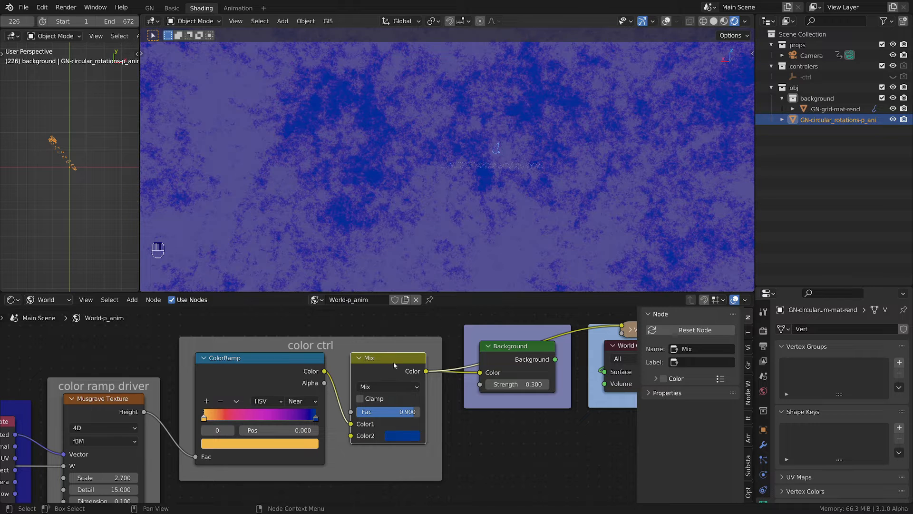
left_click(404, 434)
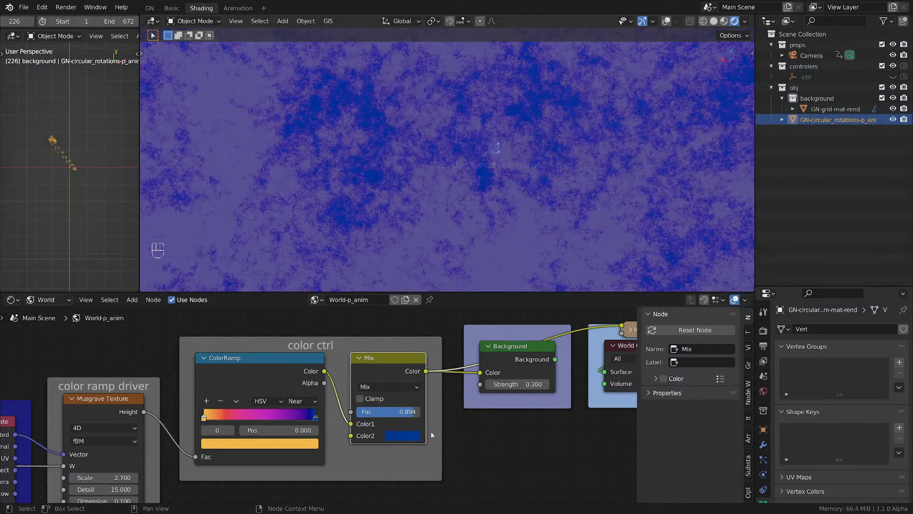
key("ctrl+z")
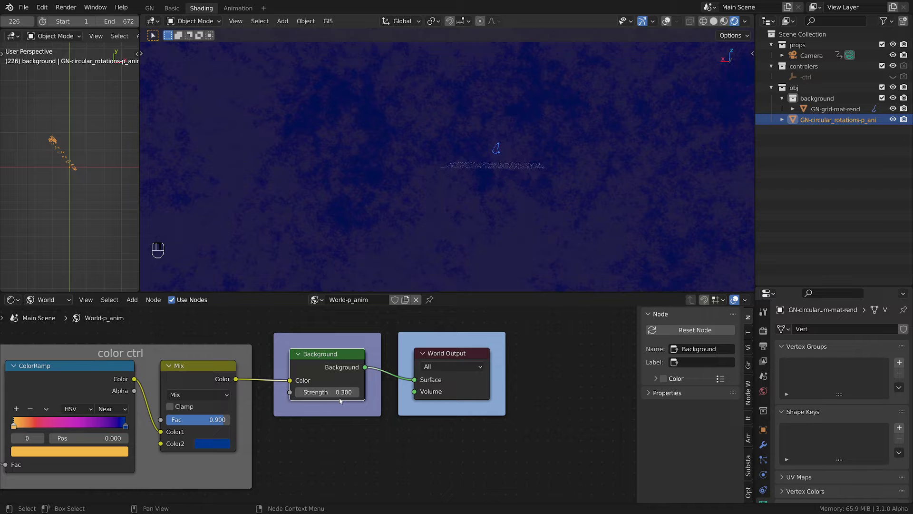
double_click(327, 391)
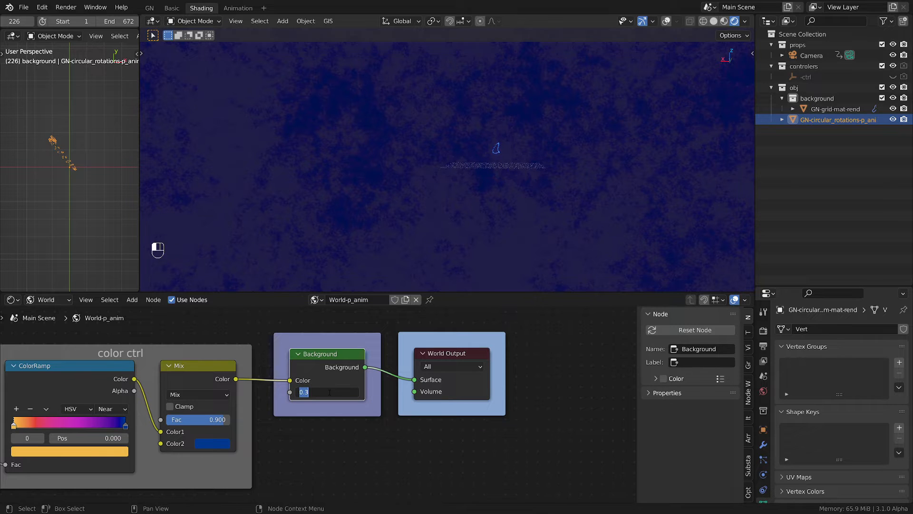